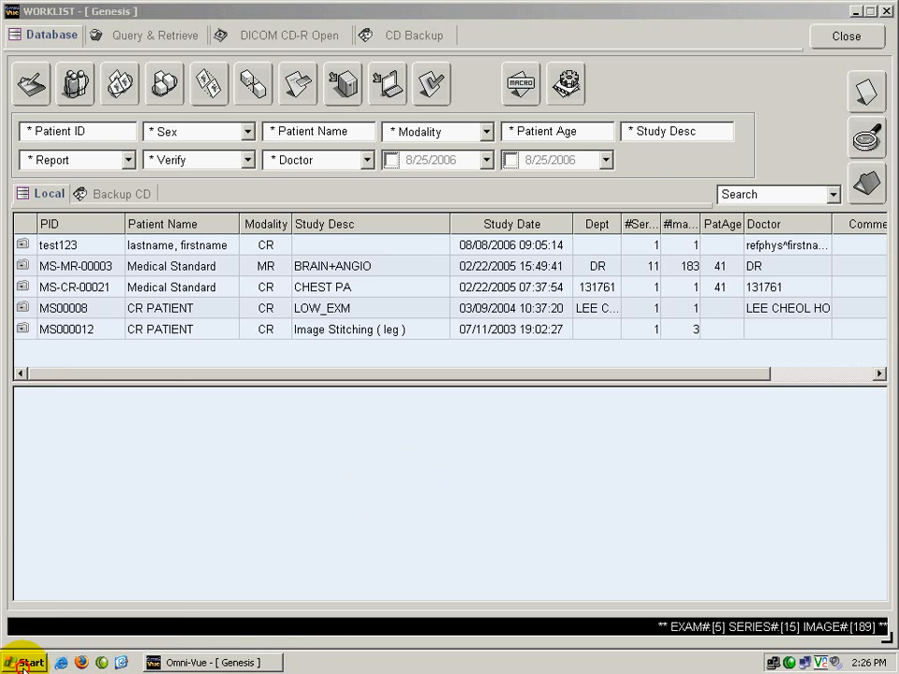
Step: Close the worklist and reach the Environment preferences holding the Email Image Format options
{"action": "left_click", "coordinate": [22, 663]}
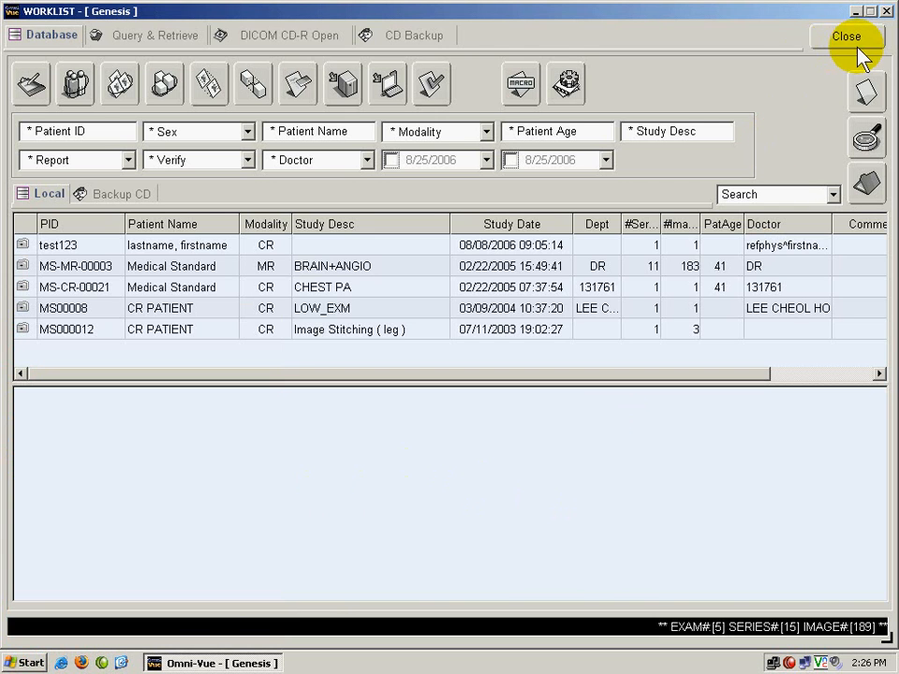
{"action": "left_click", "coordinate": [846, 36]}
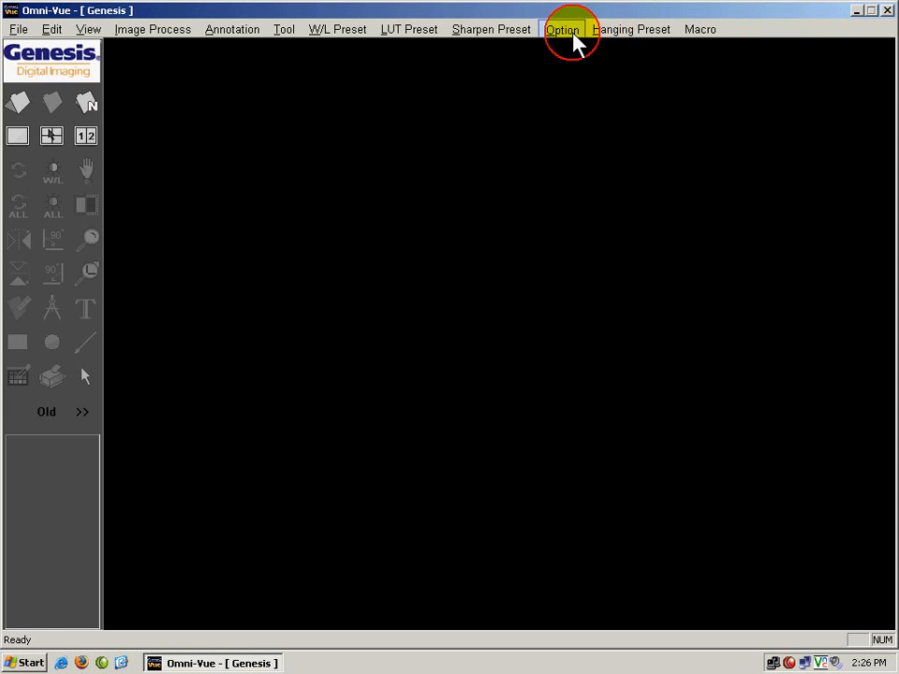
{"action": "left_click", "coordinate": [562, 30]}
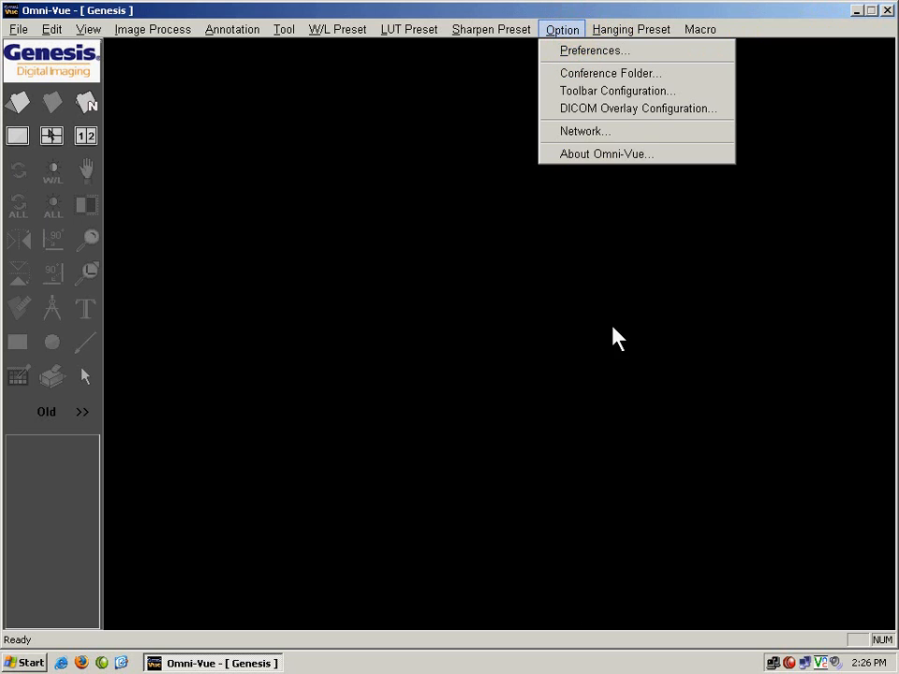
{"action": "left_click", "coordinate": [592, 49]}
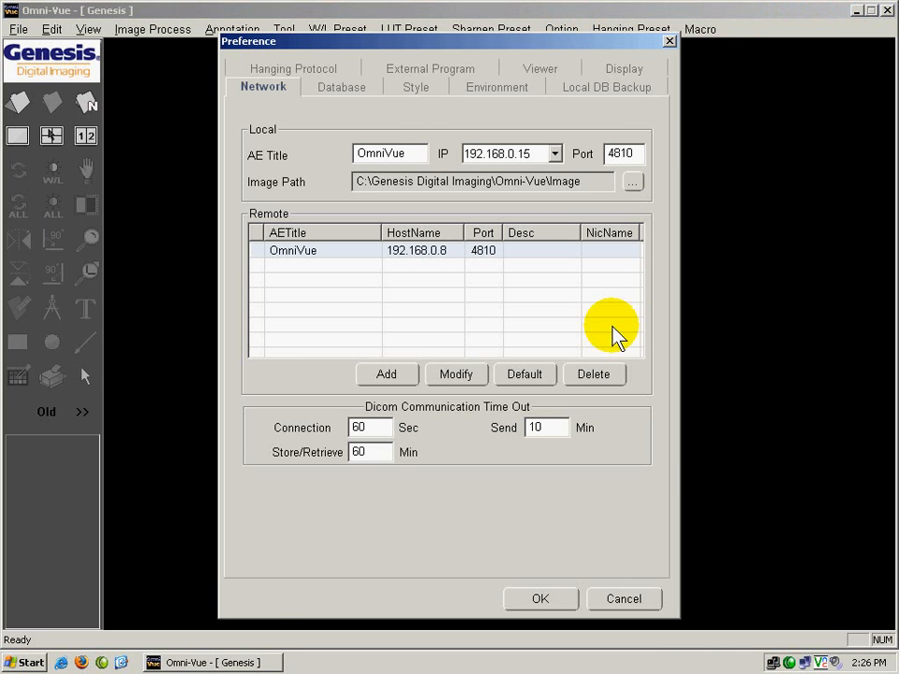
{"action": "mouse_move", "coordinate": [534, 157]}
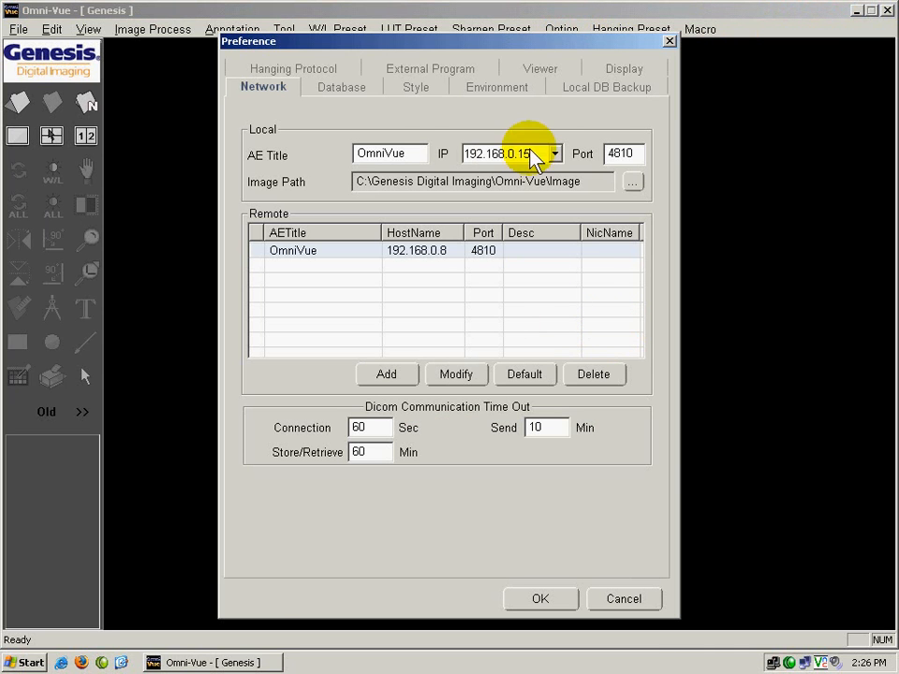
{"action": "left_click", "coordinate": [499, 86]}
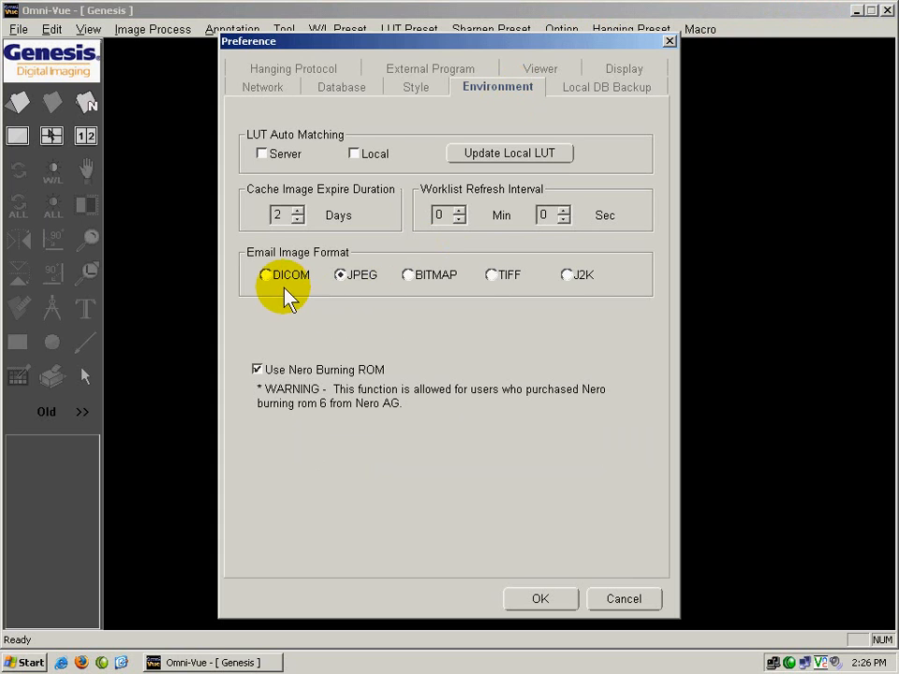
{"action": "mouse_move", "coordinate": [577, 273]}
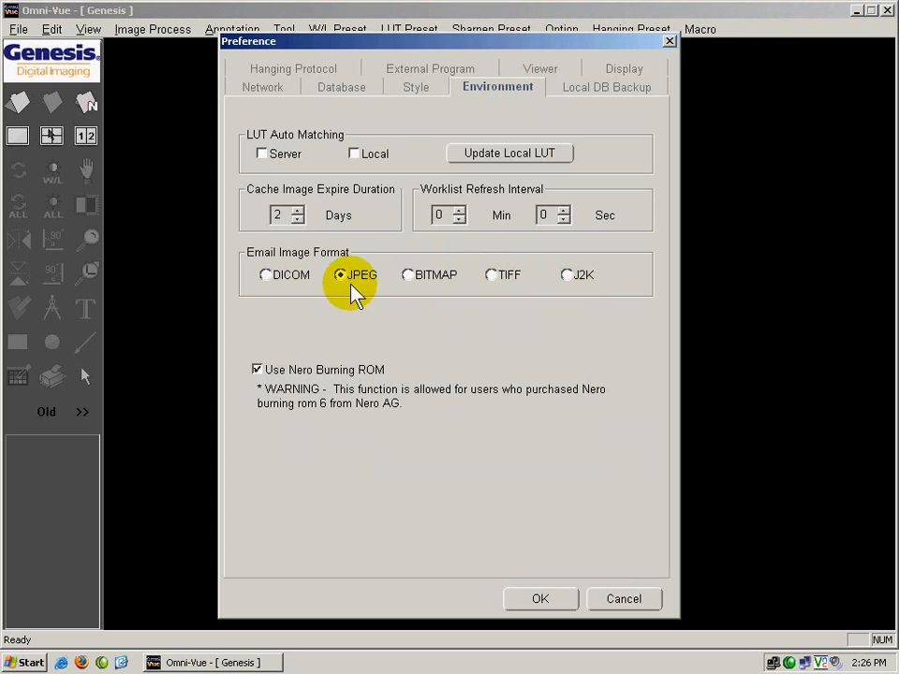
{"action": "mouse_move", "coordinate": [411, 322]}
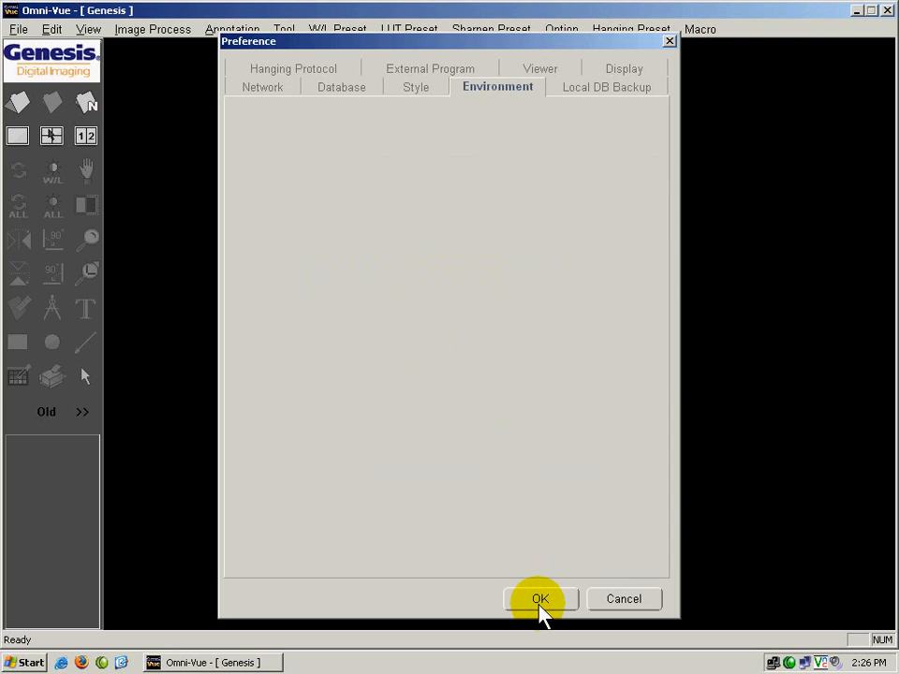
Step: Apply the preferences and load the CR PATIENT 'Image Stitching (leg)' study
{"action": "left_click", "coordinate": [540, 599]}
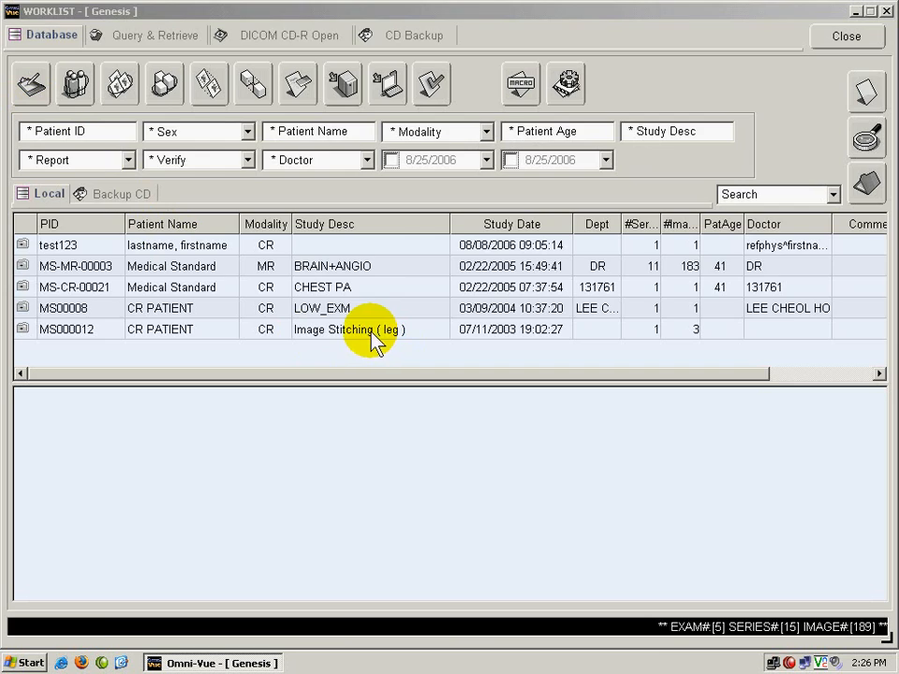
{"action": "double_click", "coordinate": [348, 329]}
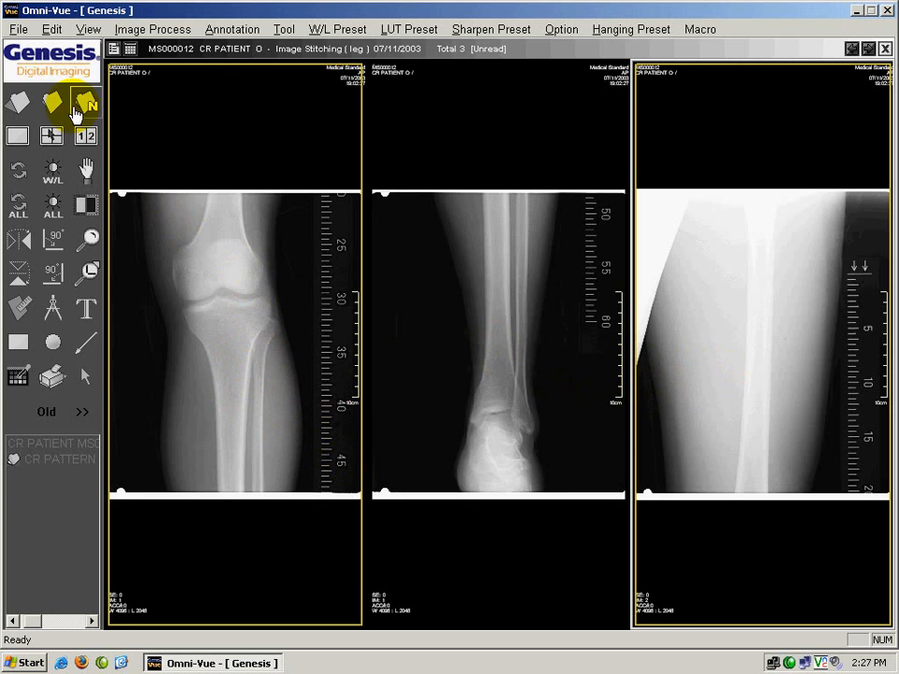
Step: Send the leg study's images to a new email via File > Send To EMail
{"action": "left_click", "coordinate": [17, 30]}
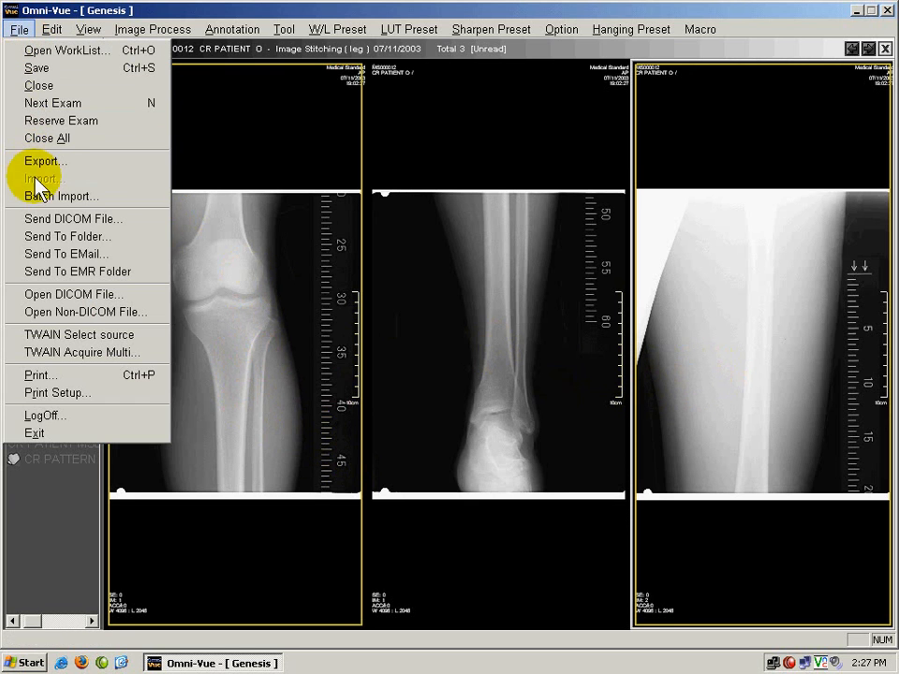
{"action": "mouse_move", "coordinate": [64, 258]}
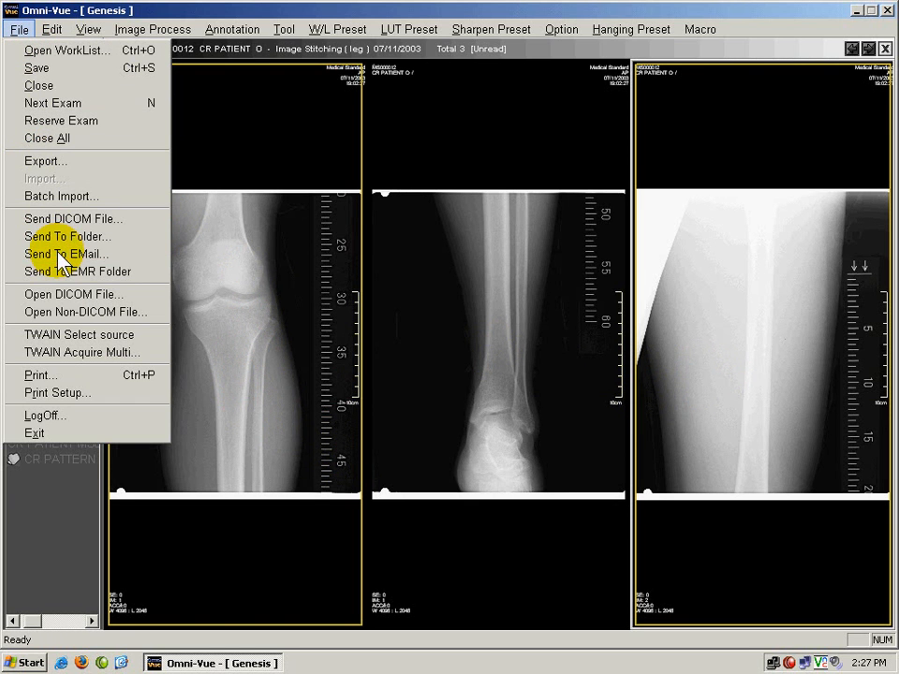
{"action": "left_click", "coordinate": [68, 255]}
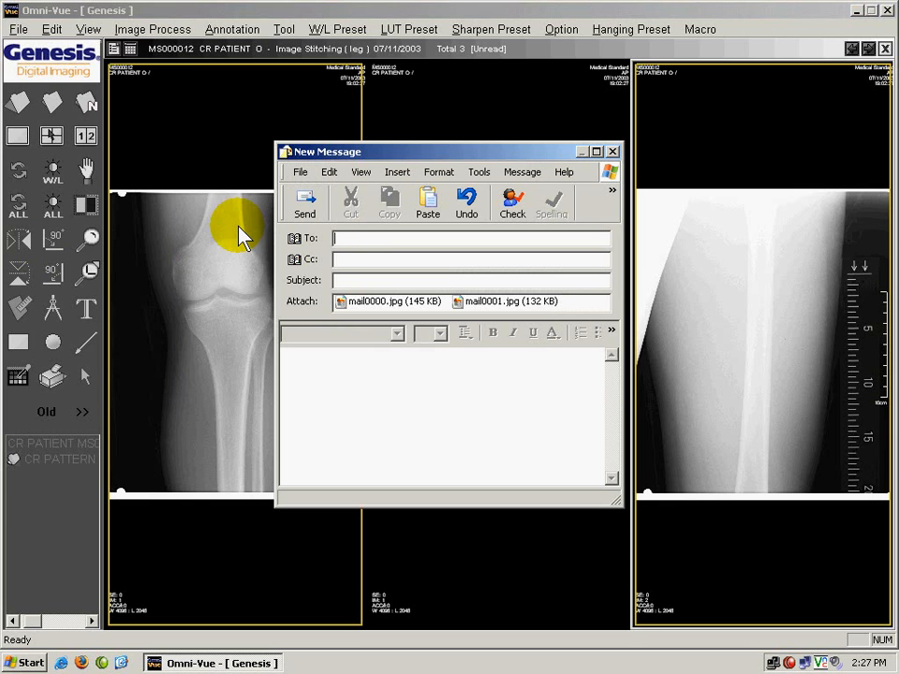
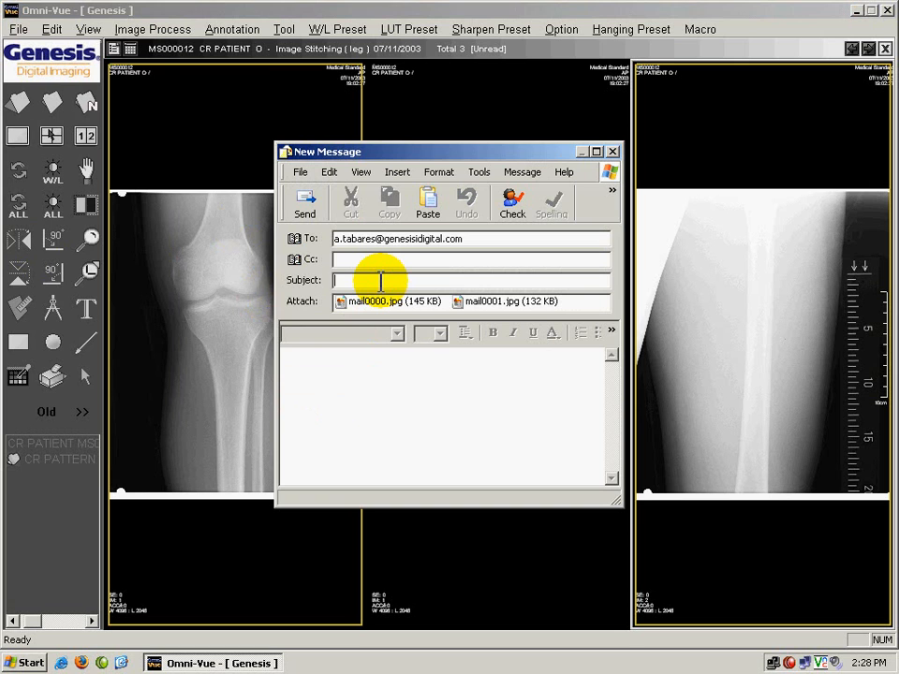
{"action": "type", "text": "P"}
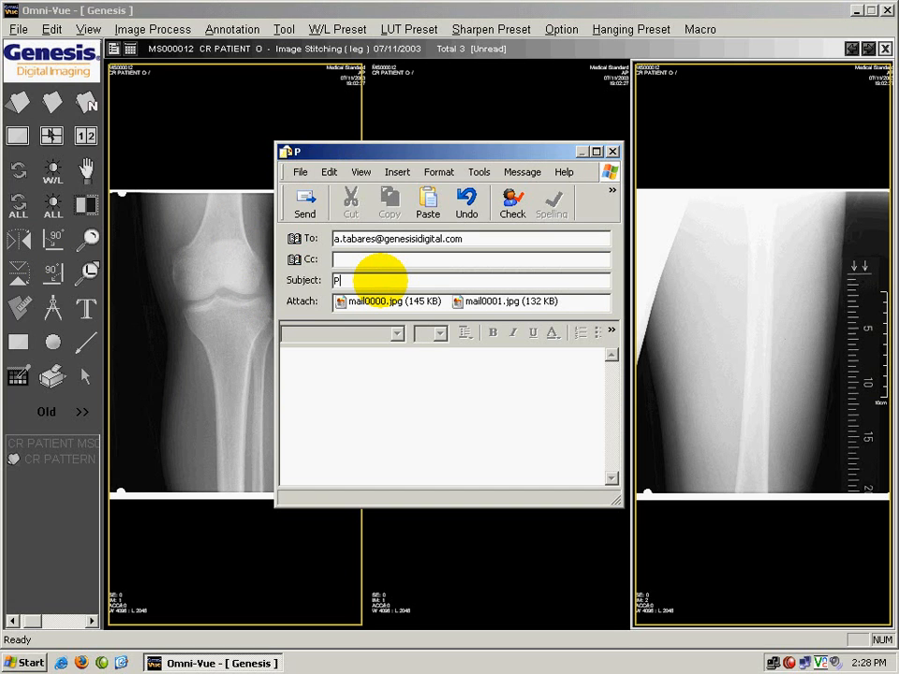
{"action": "type", "text": "atient Name"}
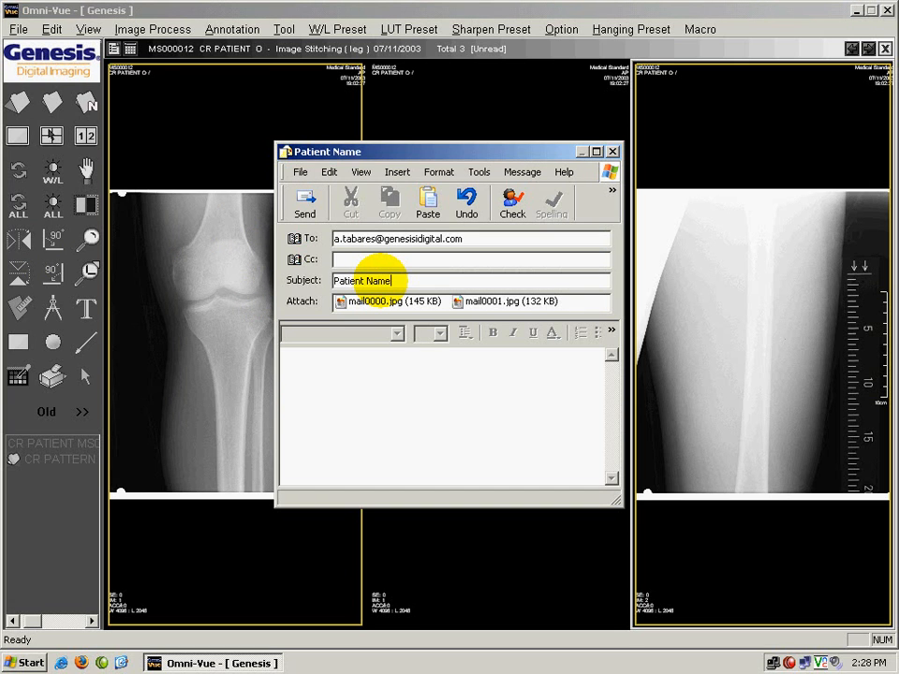